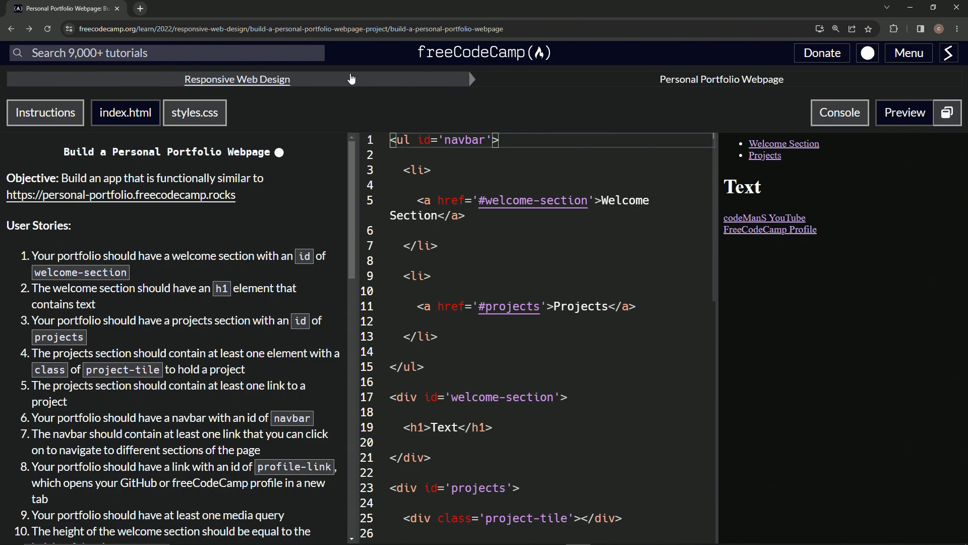
pyautogui.moveTo(79, 153)
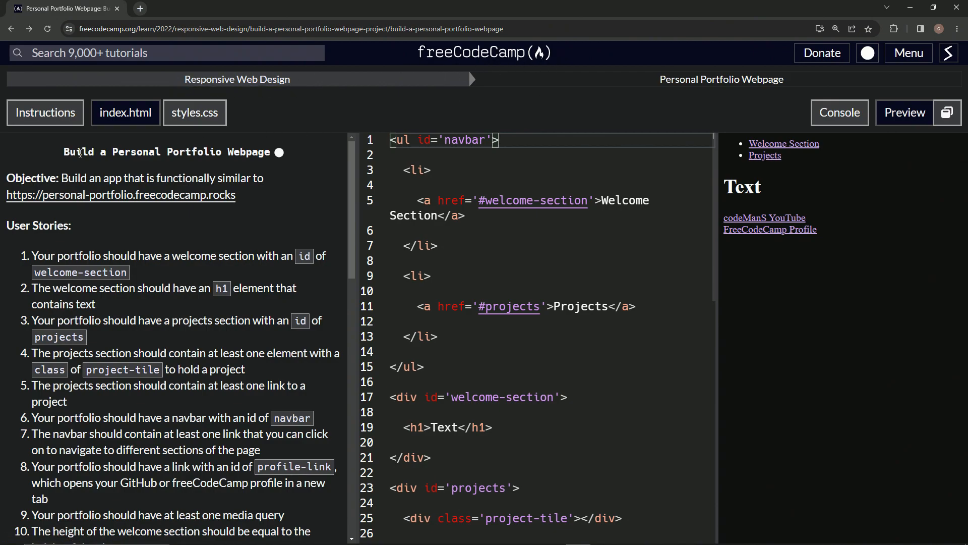
pyautogui.moveTo(293, 170)
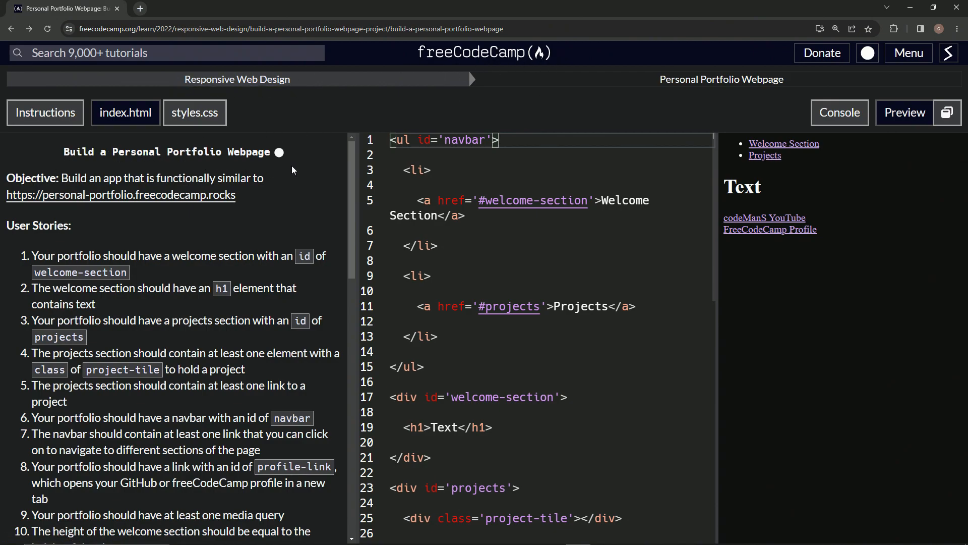
# Step: Add <link rel="stylesheet" href="styles.css"> as the first line of index.html
pyautogui.scroll(-3)
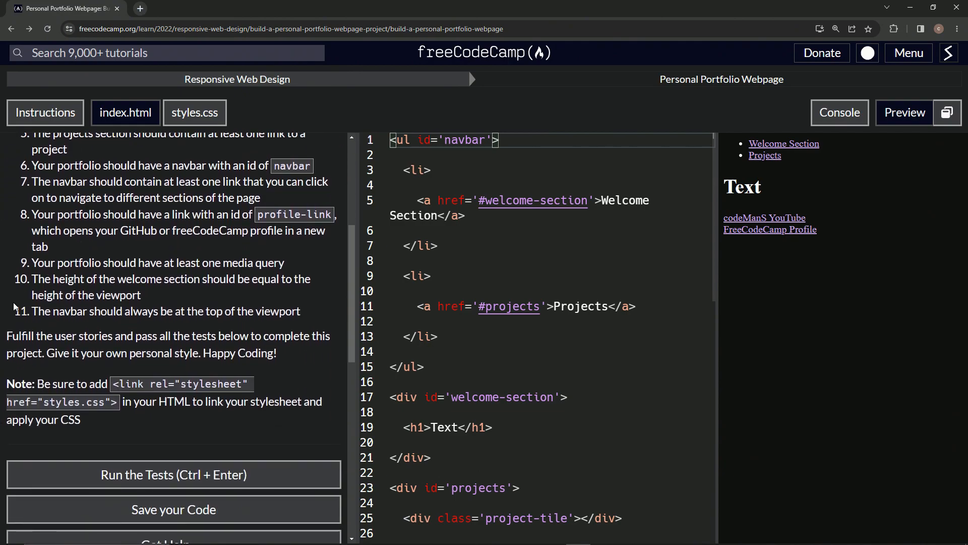
pyautogui.moveTo(28, 274)
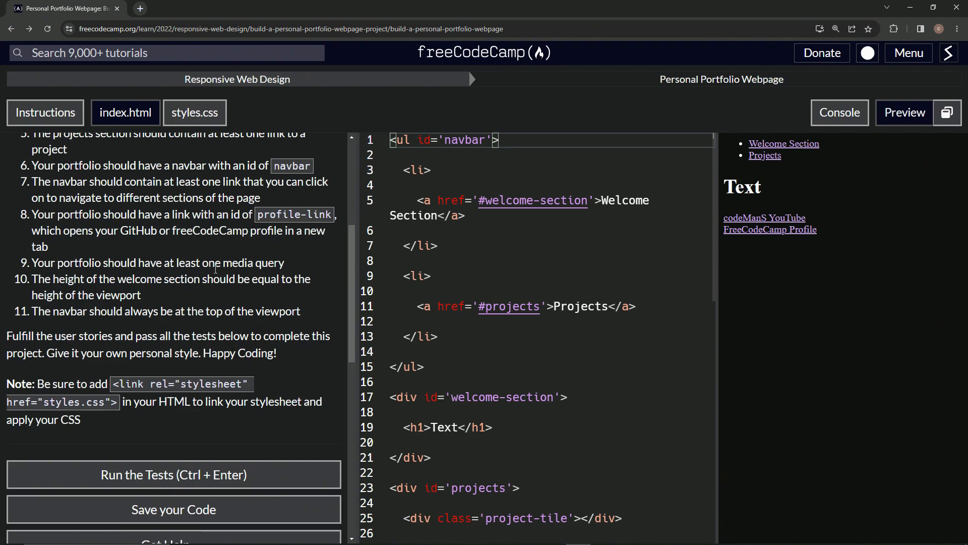
pyautogui.moveTo(301, 259)
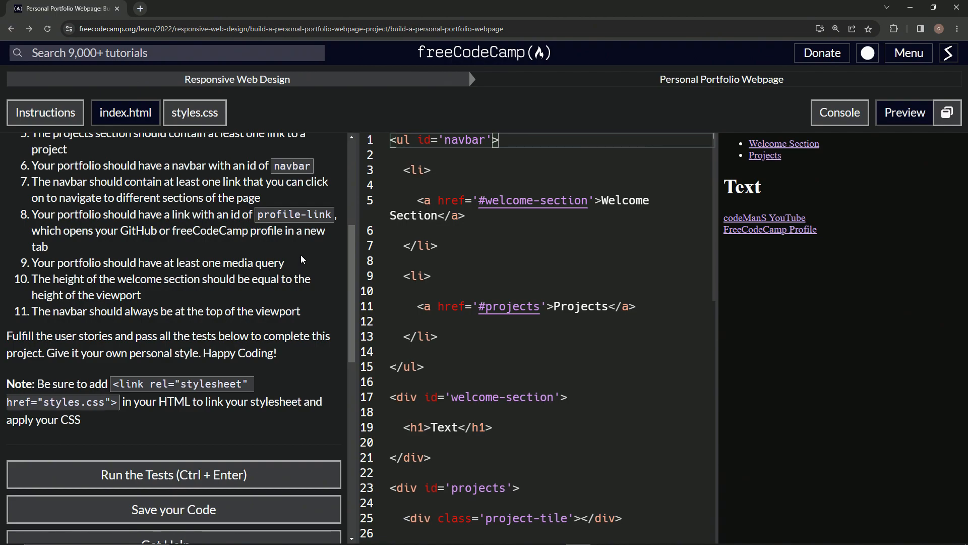
pyautogui.moveTo(117, 375)
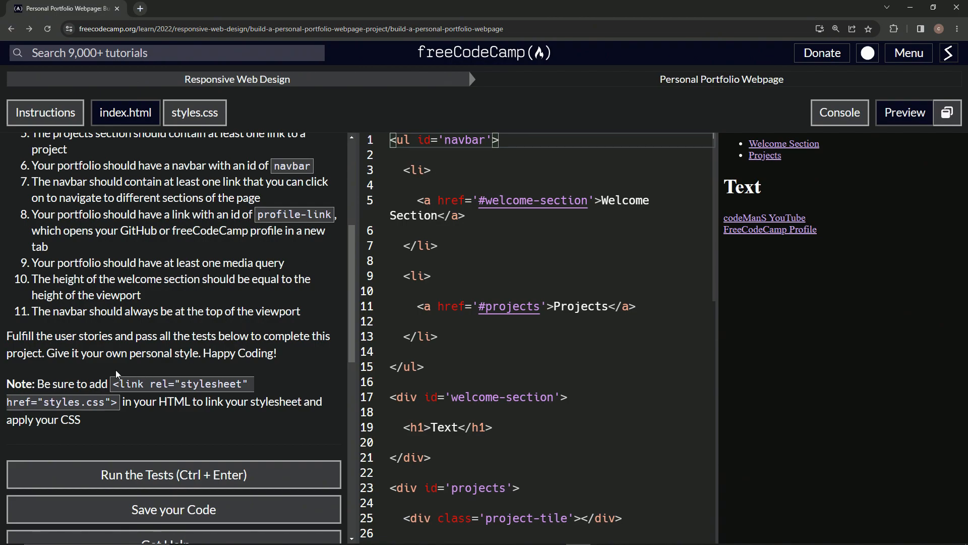
pyautogui.moveTo(105, 383)
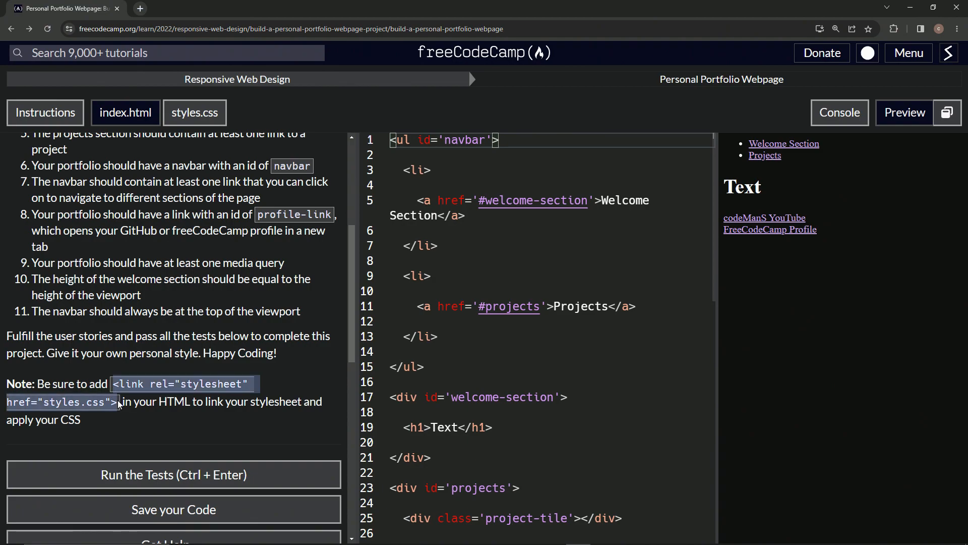
pyautogui.moveTo(163, 364)
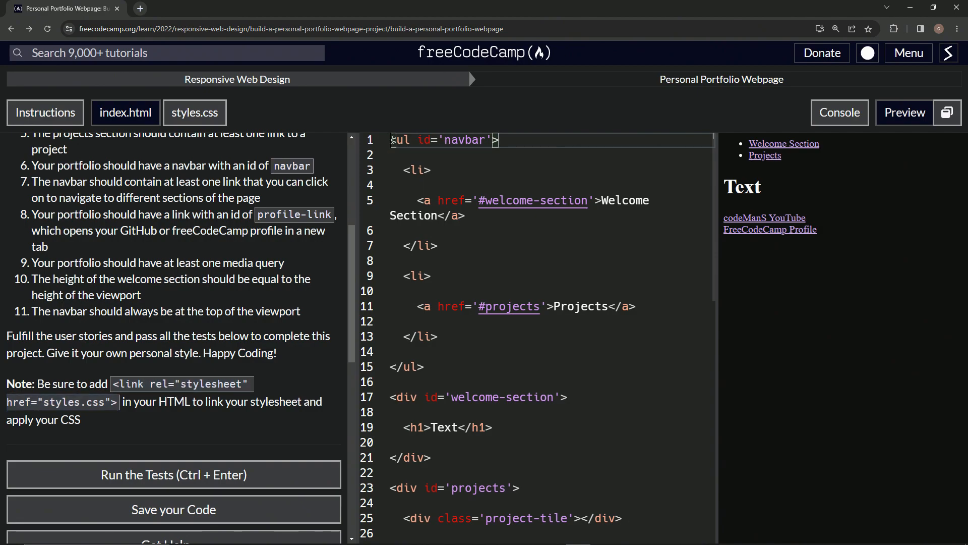
pyautogui.write('<link rel="stylesheet" href="styles.css">')
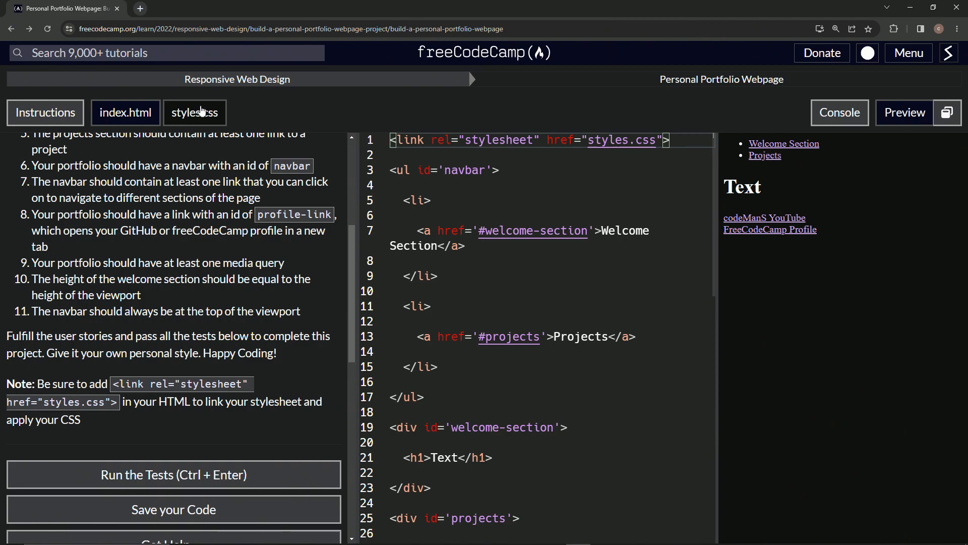
pyautogui.click(194, 112)
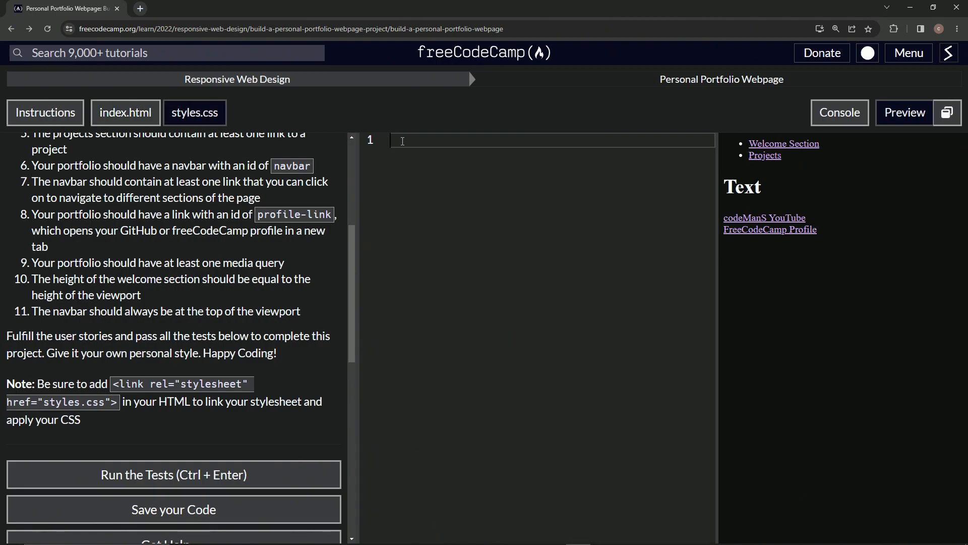
pyautogui.write('@mea')
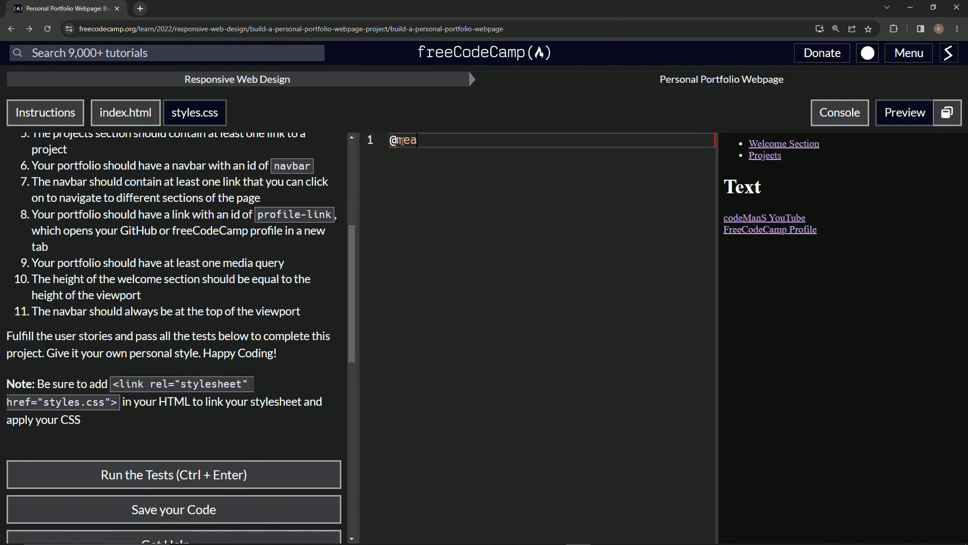
pyautogui.write('dia ()')
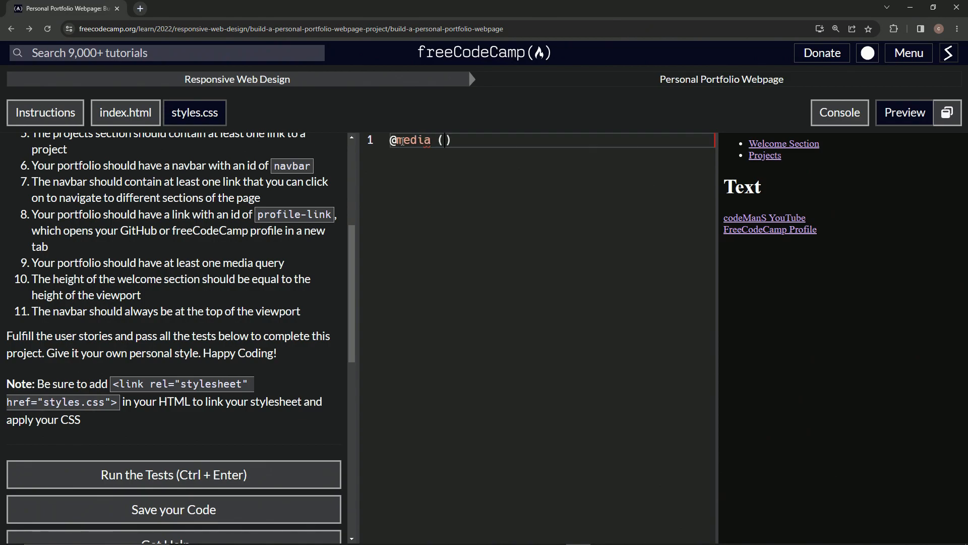
pyautogui.write('min')
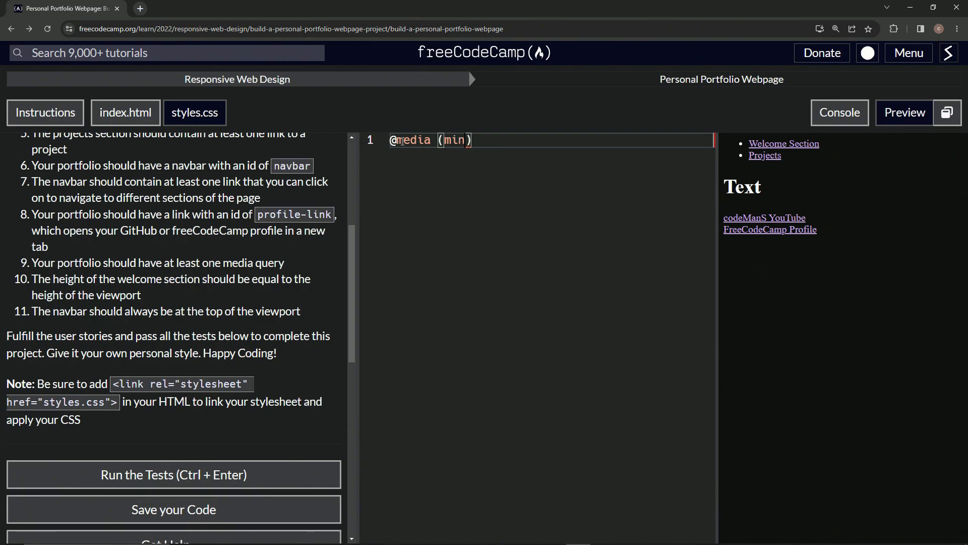
pyautogui.write('wi')
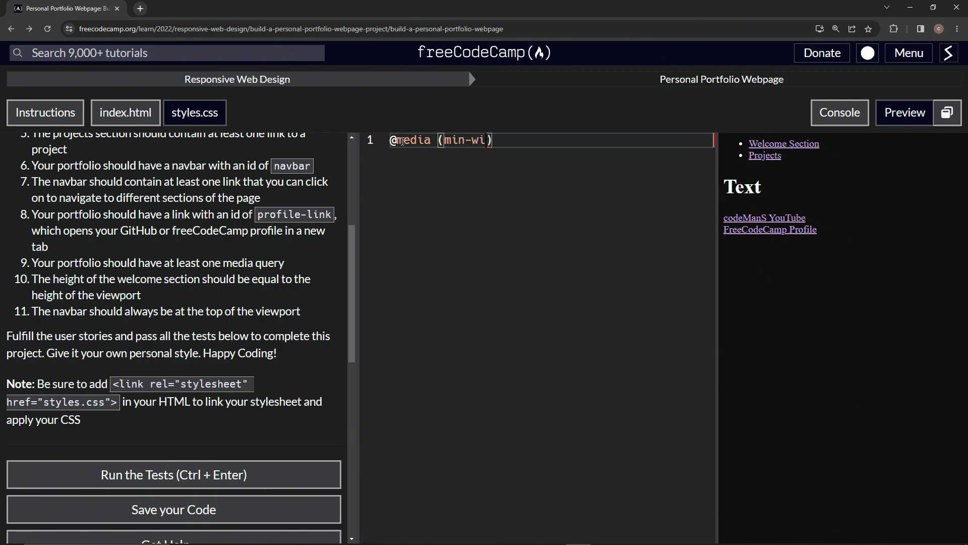
pyautogui.write('dth:')
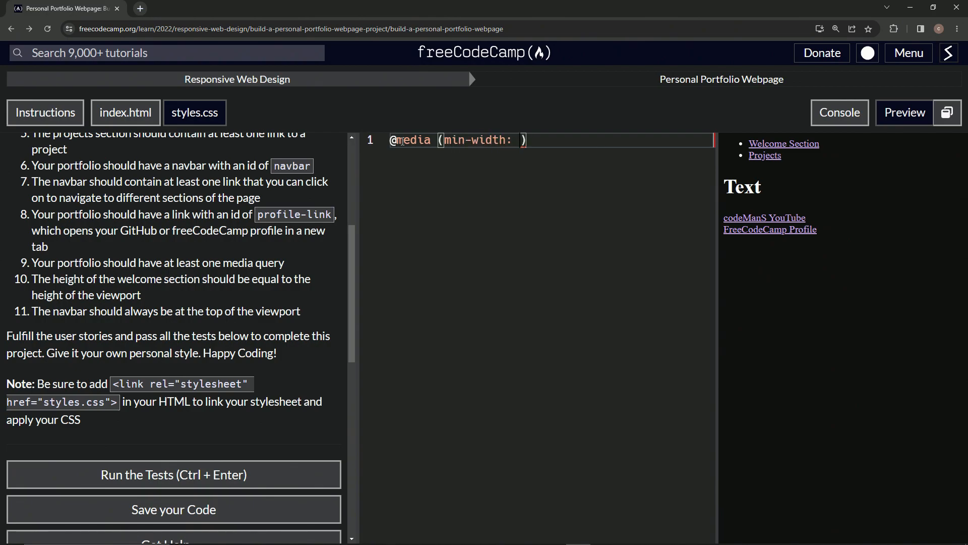
pyautogui.write('200')
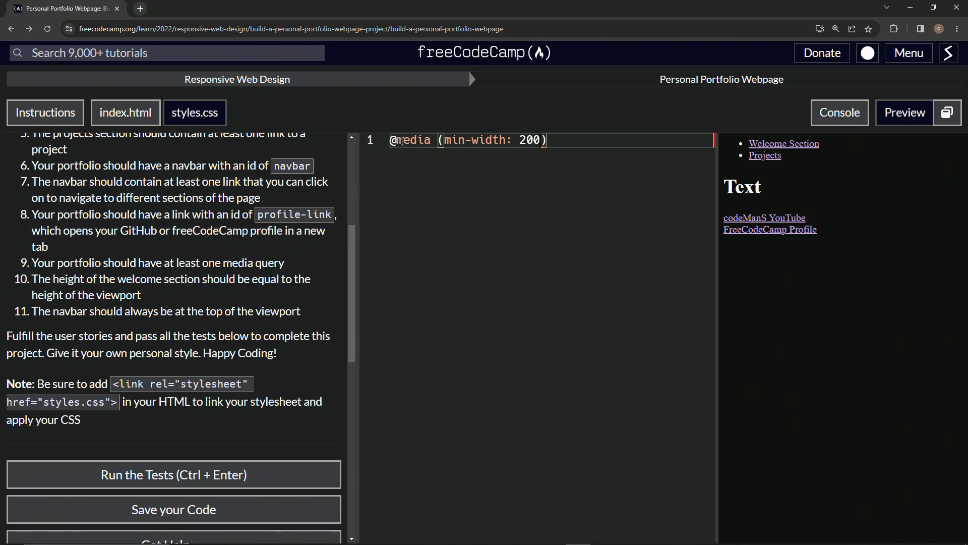
pyautogui.write('px')
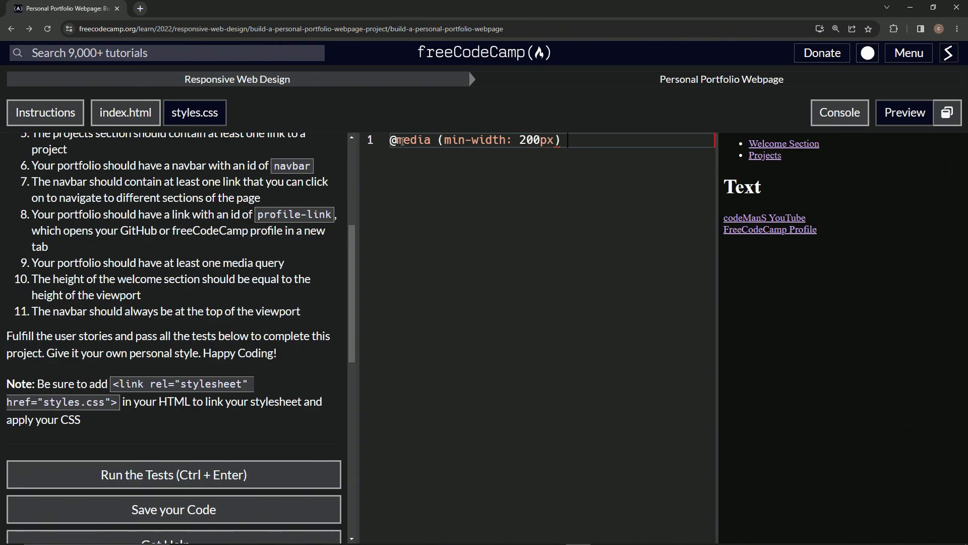
pyautogui.write('P')
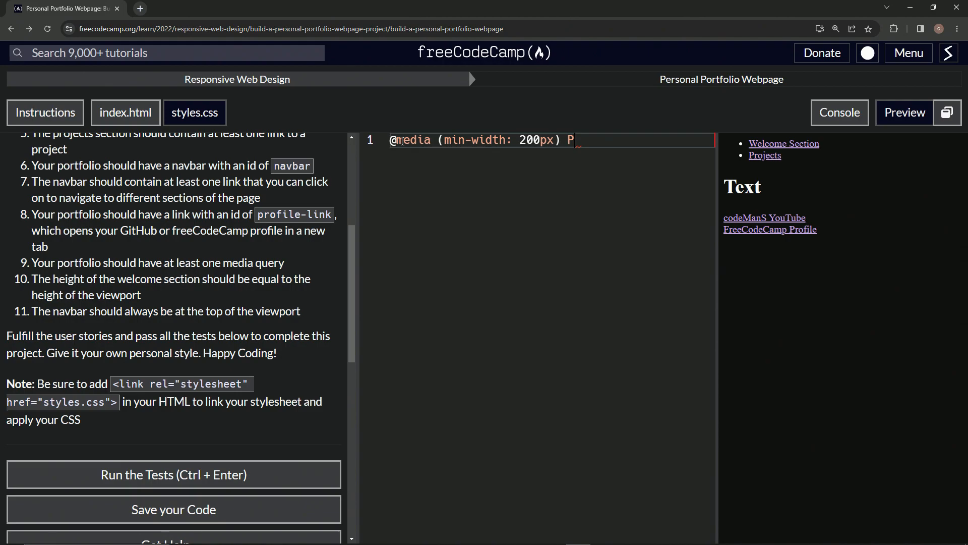
pyautogui.write('{')
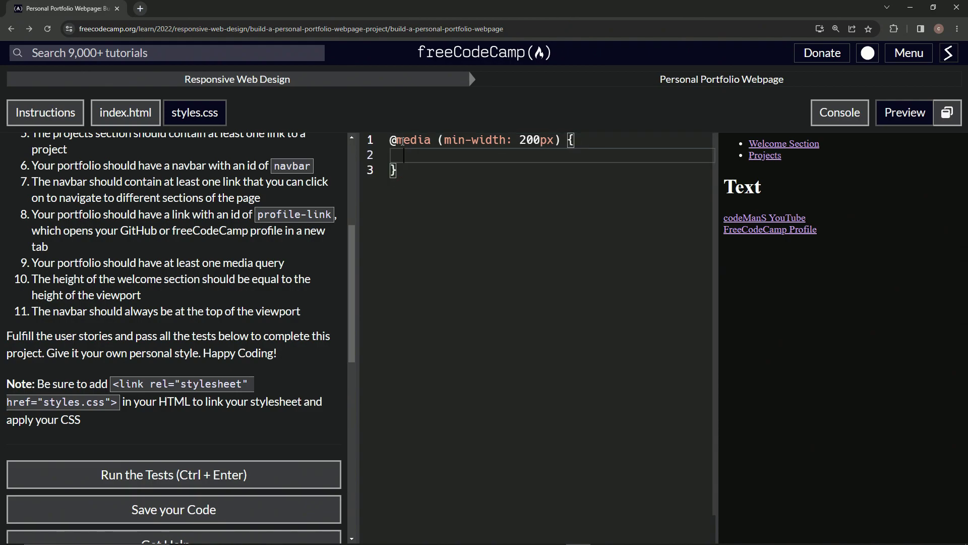
pyautogui.write('background-colo')
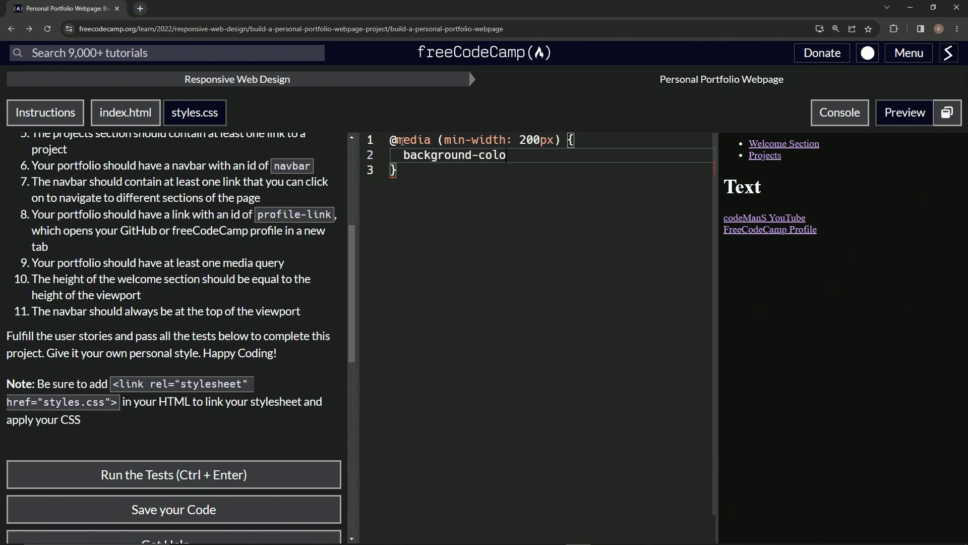
pyautogui.write('r: blue;')
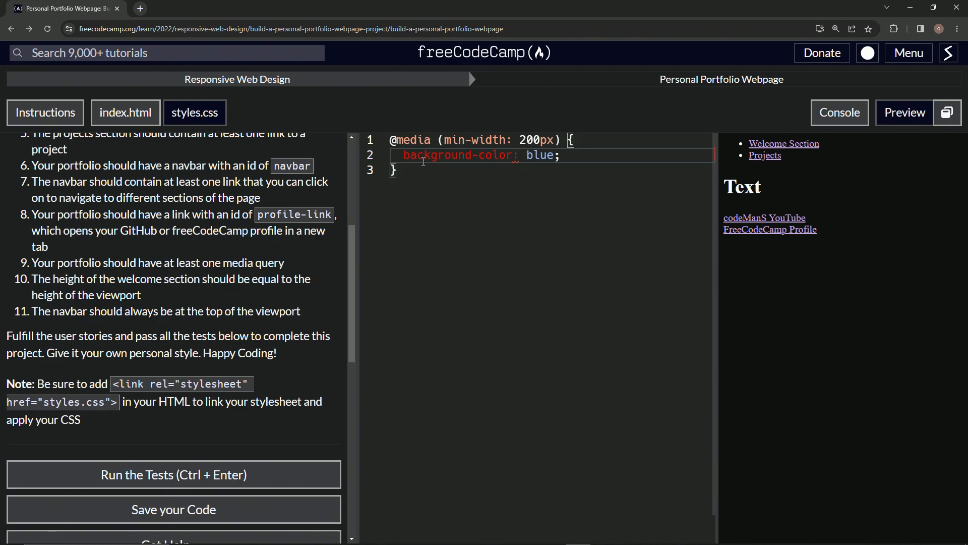
# Step: Run the project tests from the Console and pass them all
pyautogui.click(838, 112)
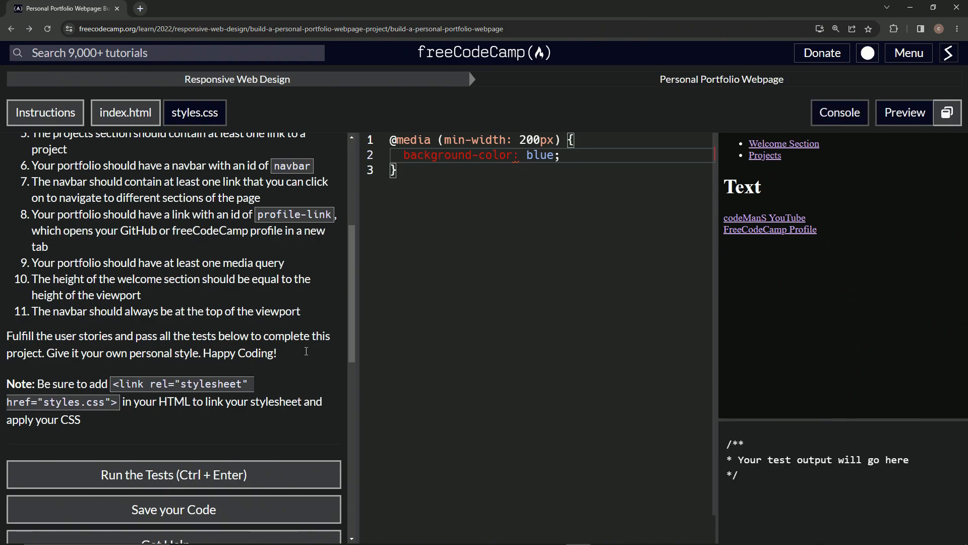
pyautogui.scroll(-3)
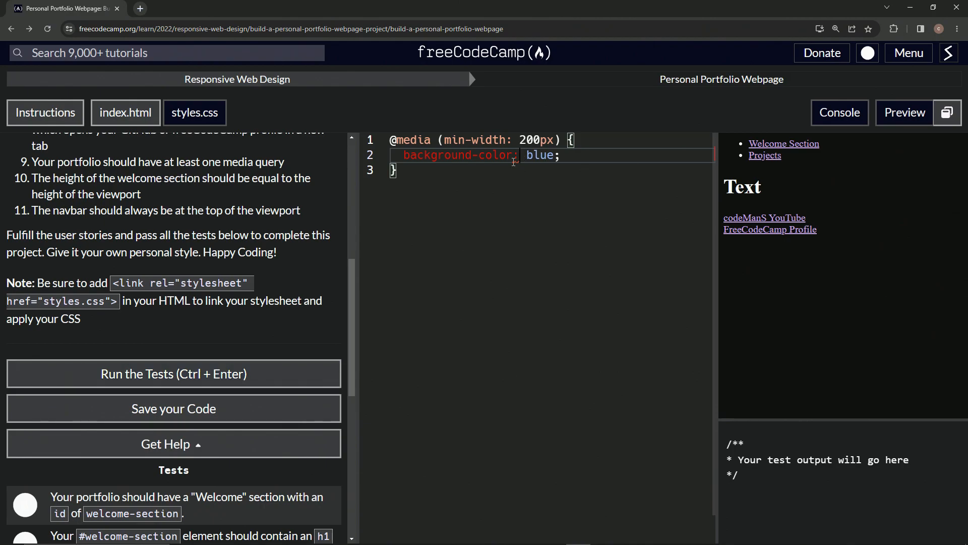
pyautogui.click(174, 373)
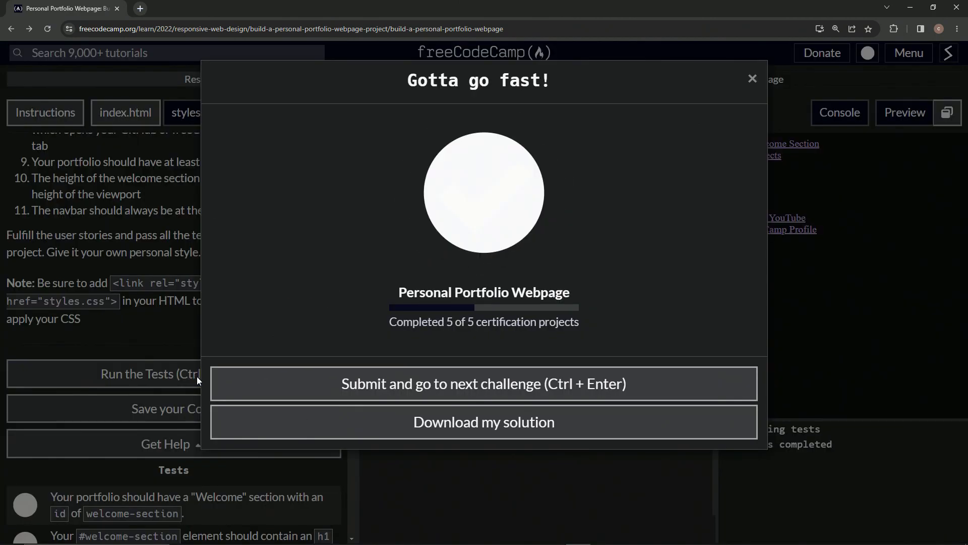
pyautogui.moveTo(562, 197)
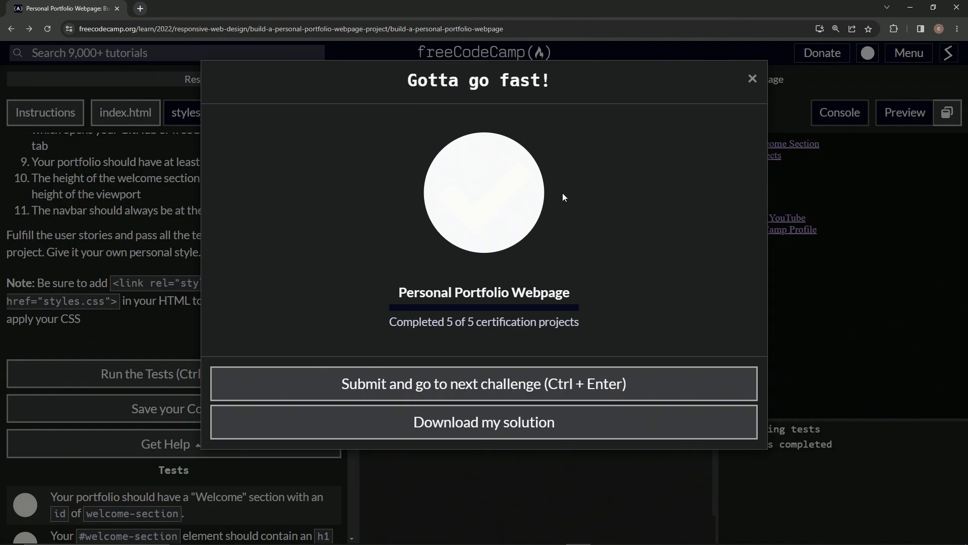
pyautogui.moveTo(524, 204)
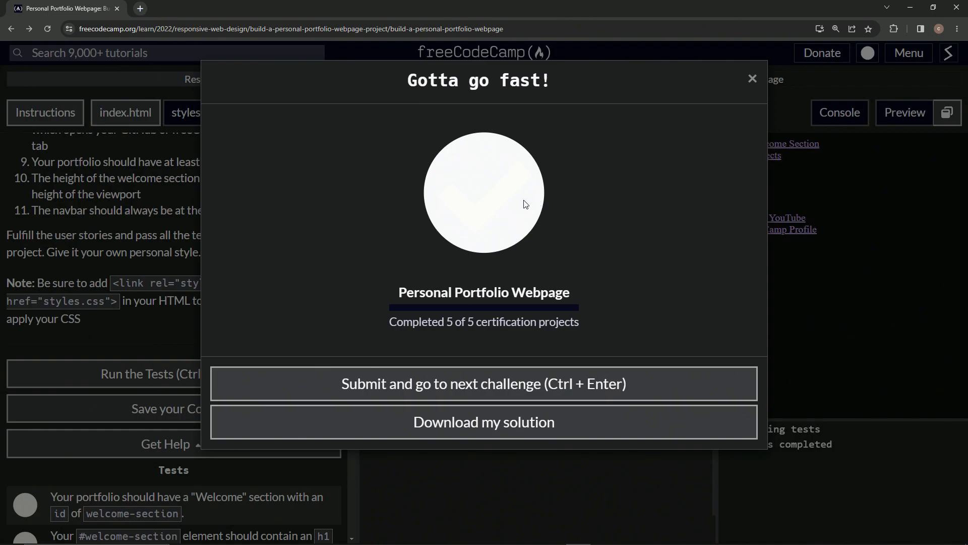
pyautogui.moveTo(53, 170)
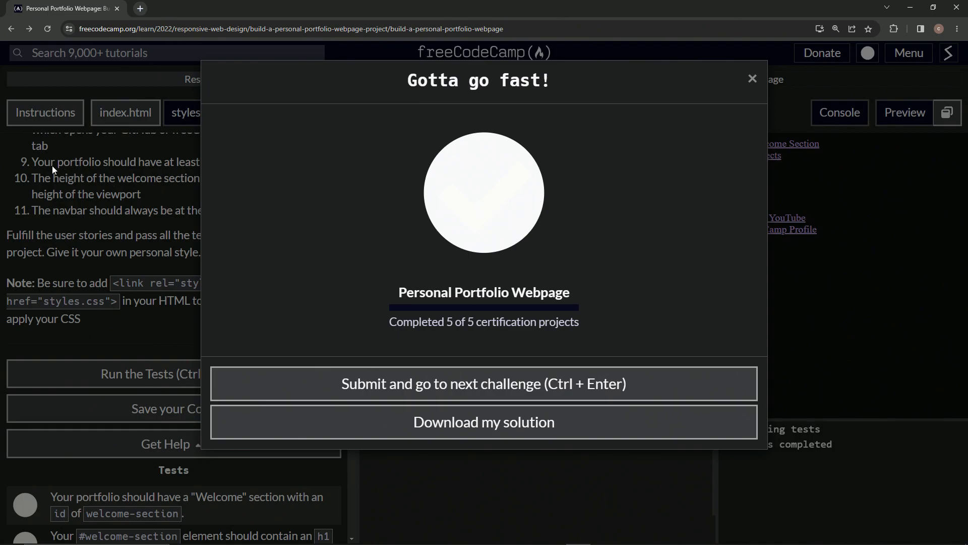
pyautogui.moveTo(20, 166)
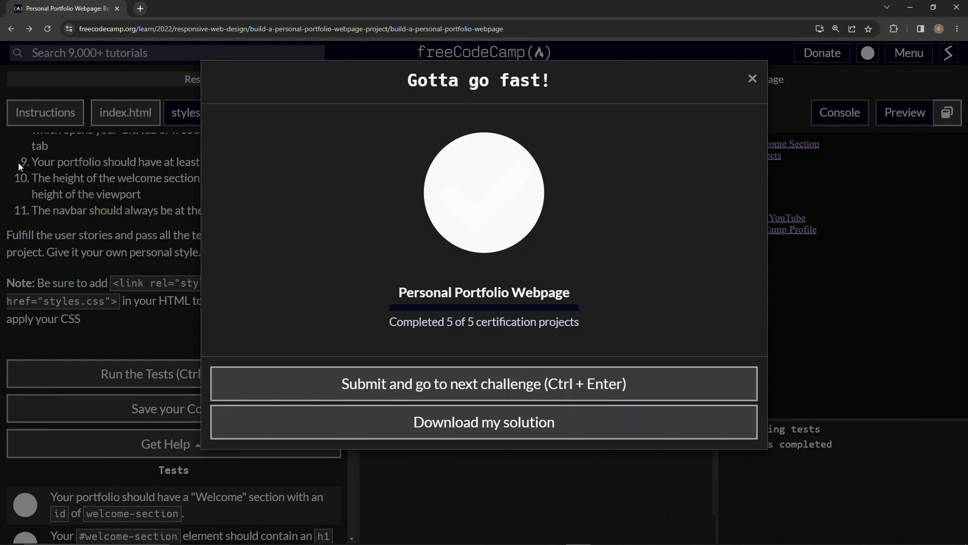
pyautogui.moveTo(524, 313)
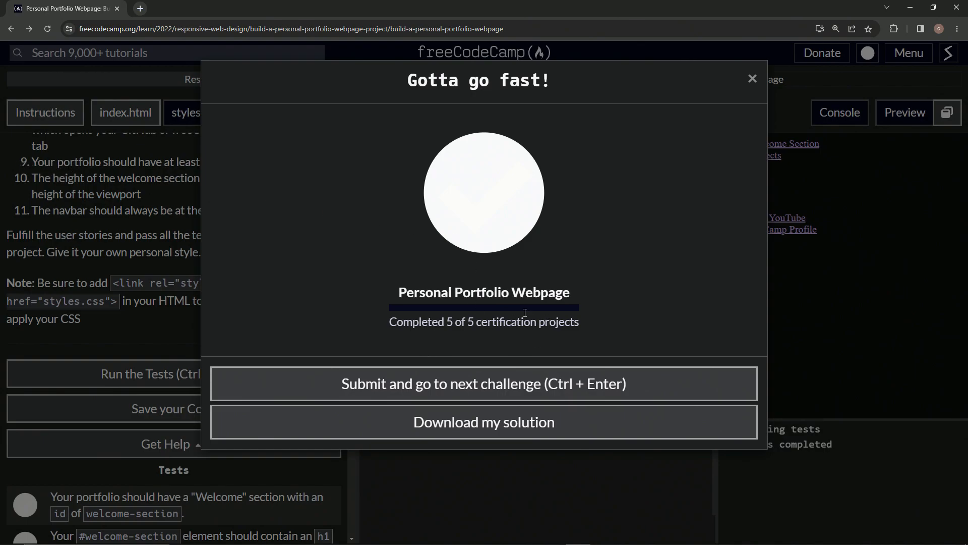
pyautogui.moveTo(99, 156)
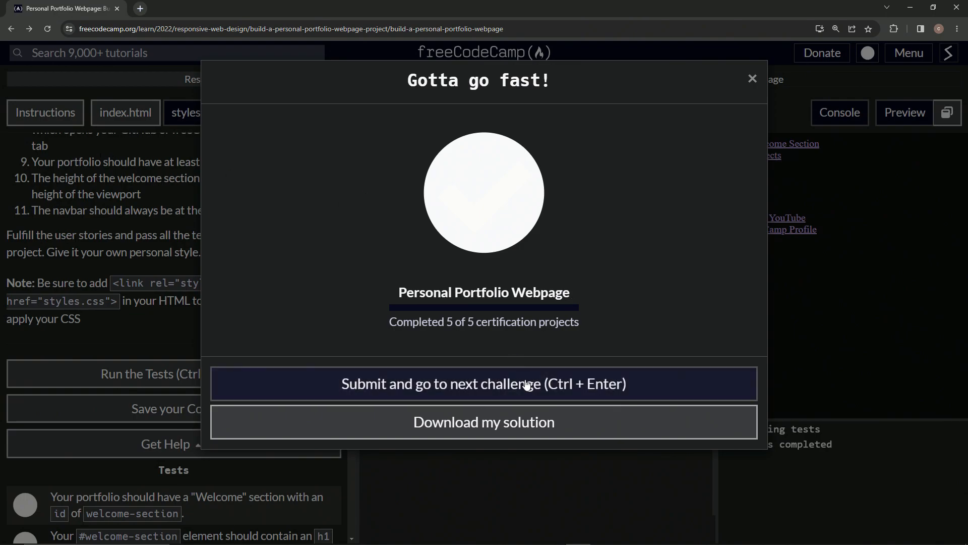
# Step: Submit the Personal Portfolio Webpage from the completion dialog
pyautogui.click(484, 384)
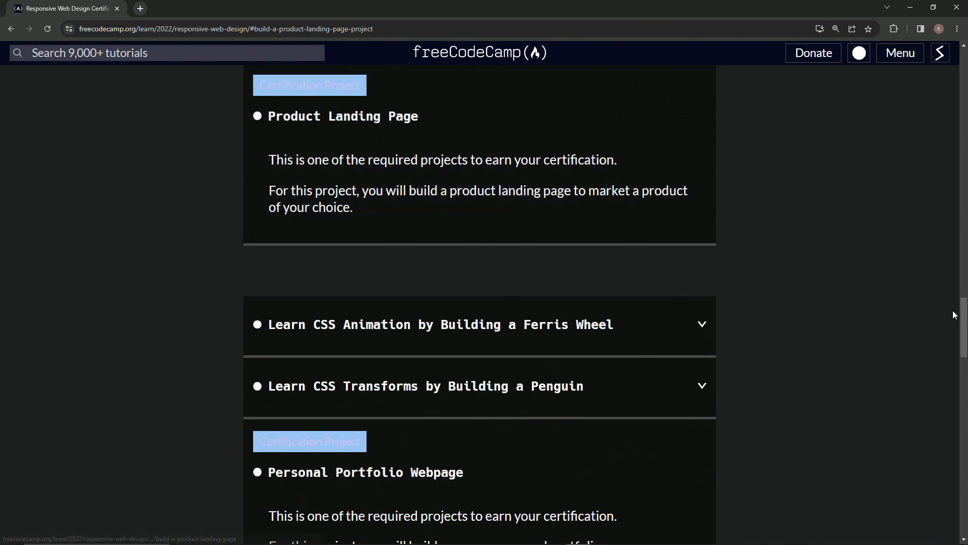
# Step: Scroll past the finished projects and go to settings to claim the certification
pyautogui.click(11, 28)
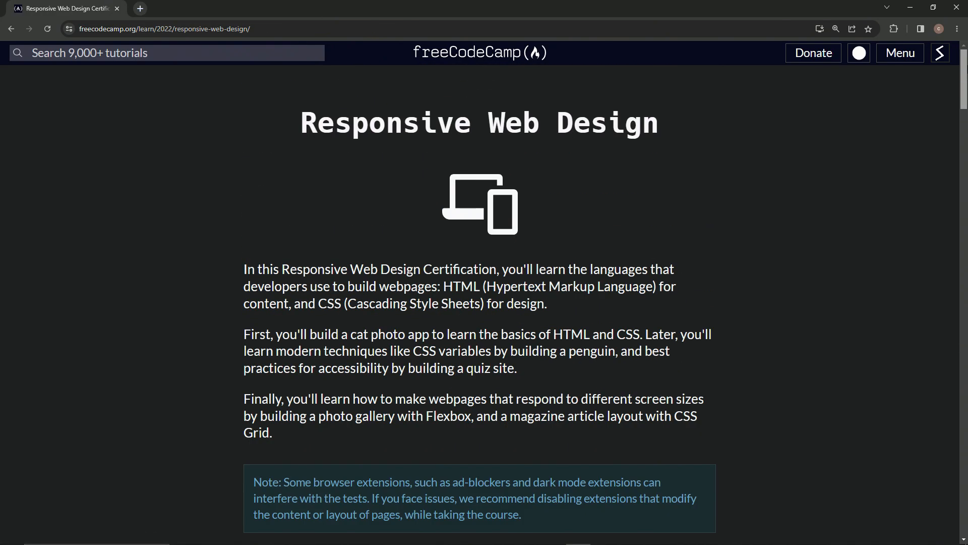
pyautogui.scroll(-3)
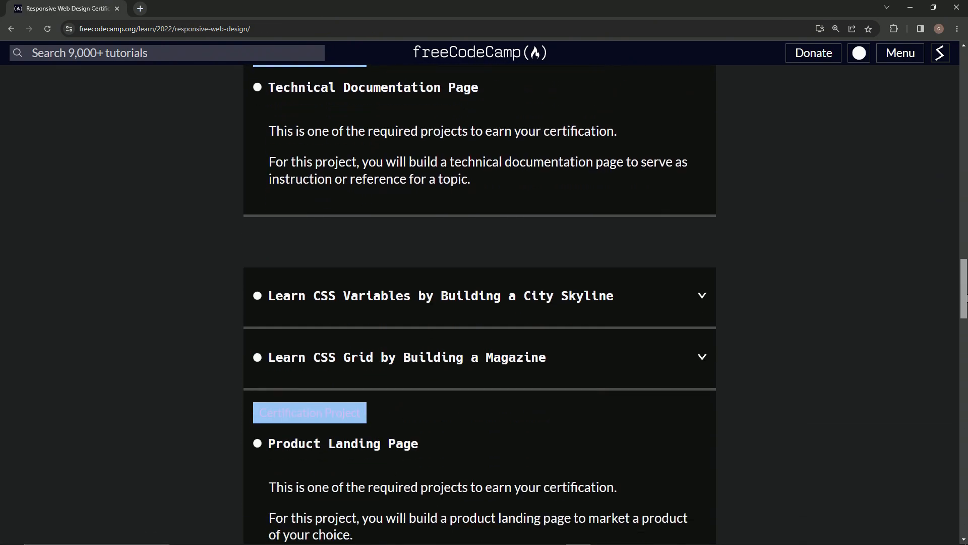
pyautogui.scroll(-3)
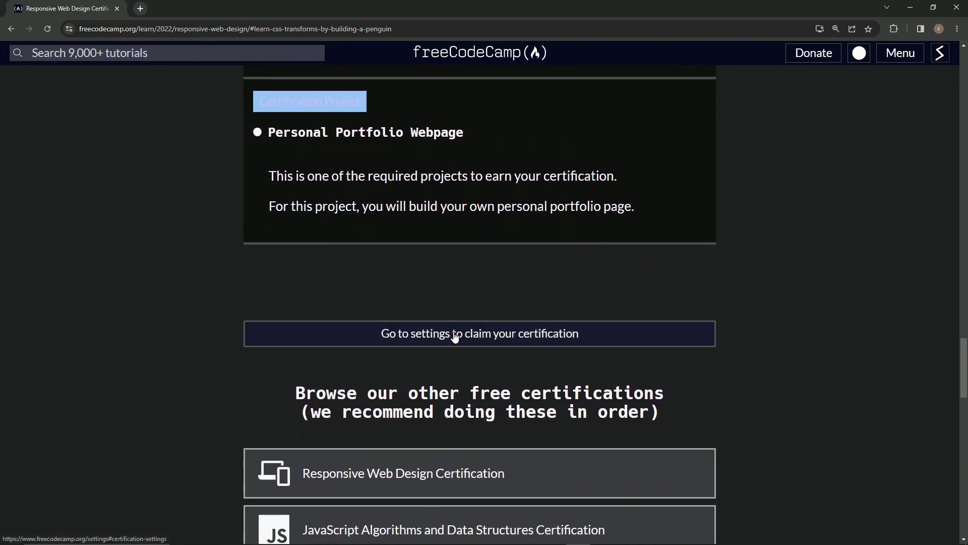
pyautogui.moveTo(482, 341)
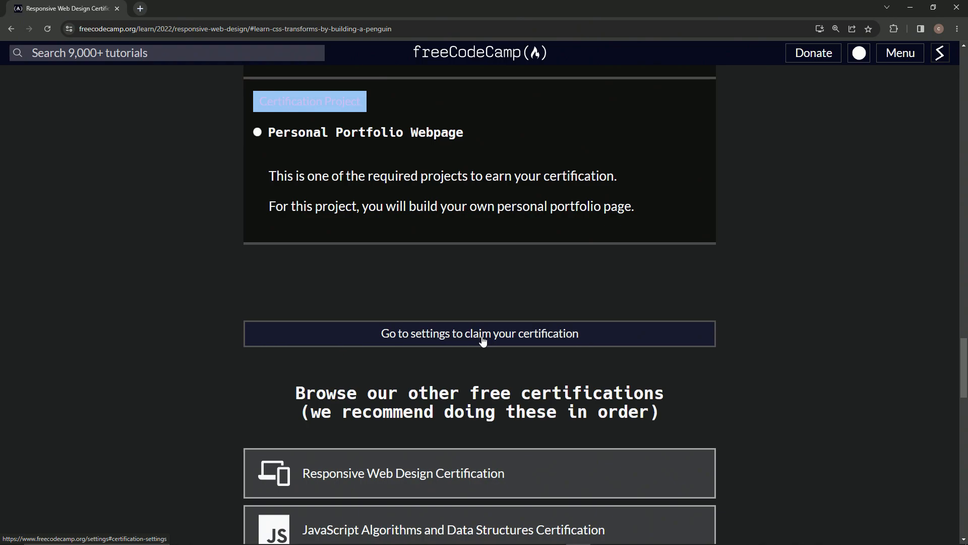
pyautogui.click(479, 334)
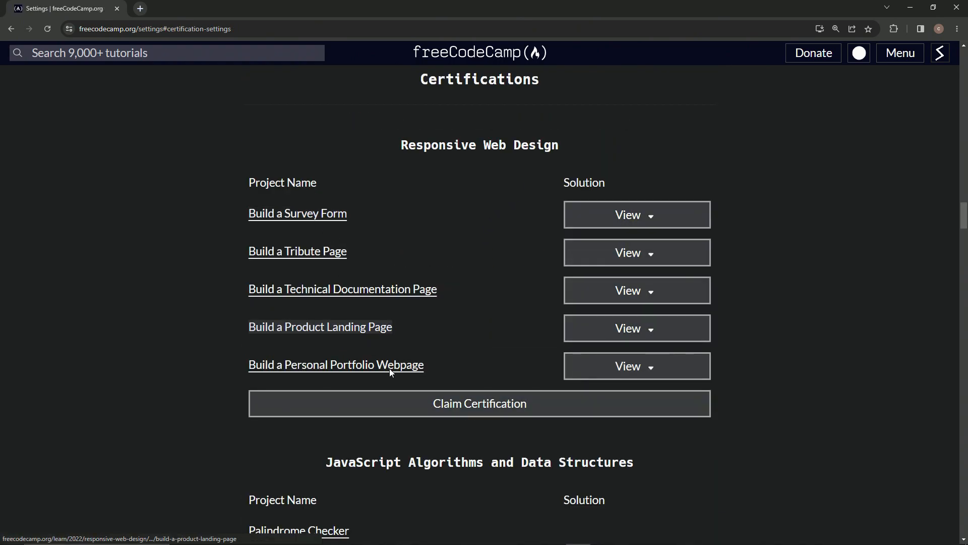
# Step: View the Personal Portfolio Webpage solution code, then close the modal
pyautogui.click(637, 365)
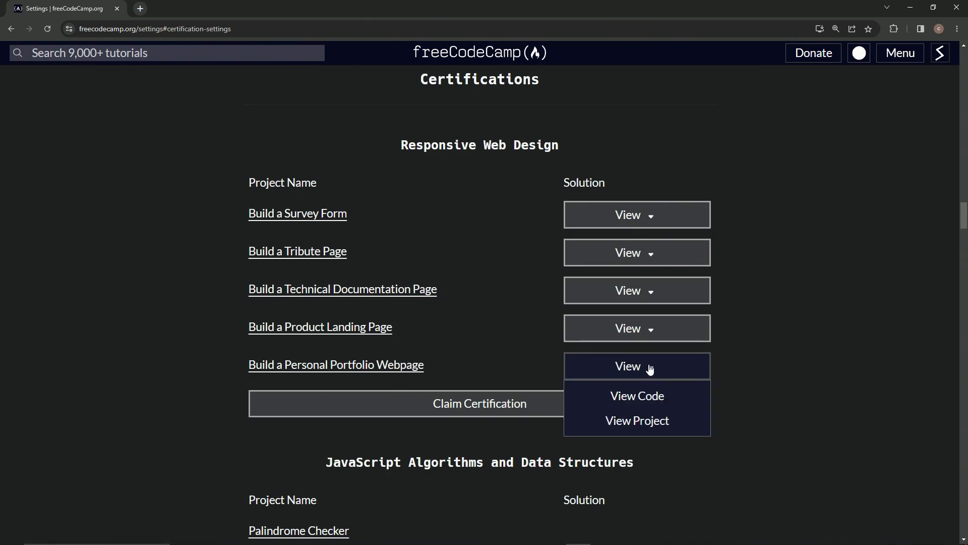
pyautogui.click(637, 396)
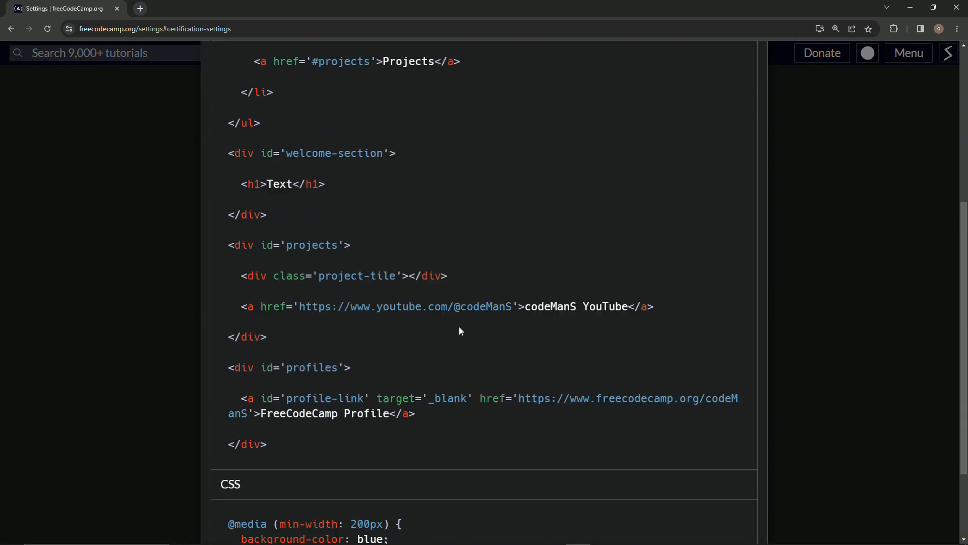
pyautogui.scroll(3)
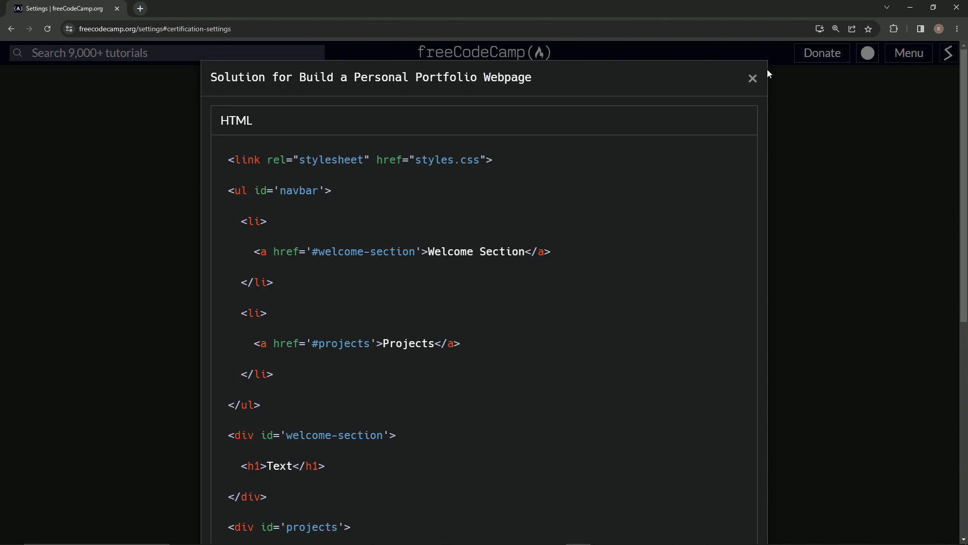
pyautogui.click(753, 78)
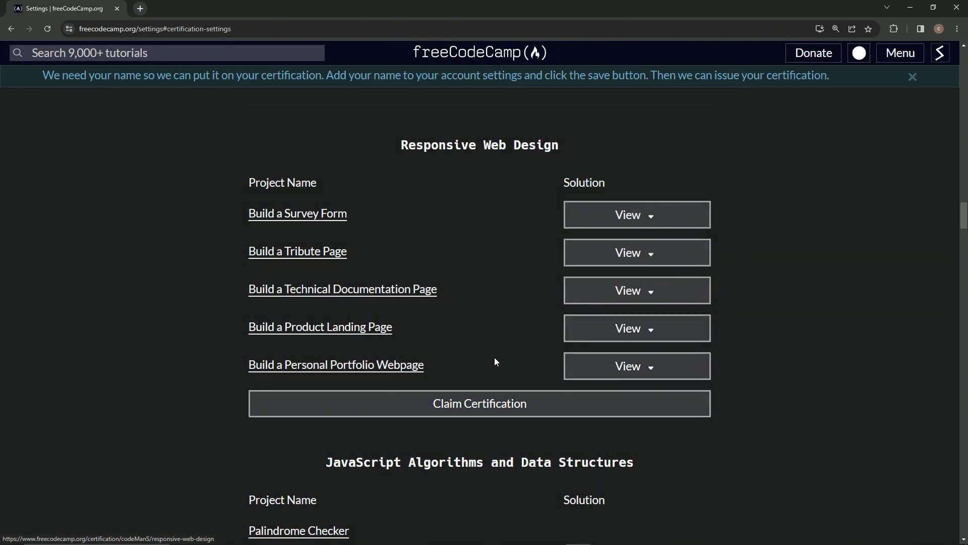
pyautogui.moveTo(111, 85)
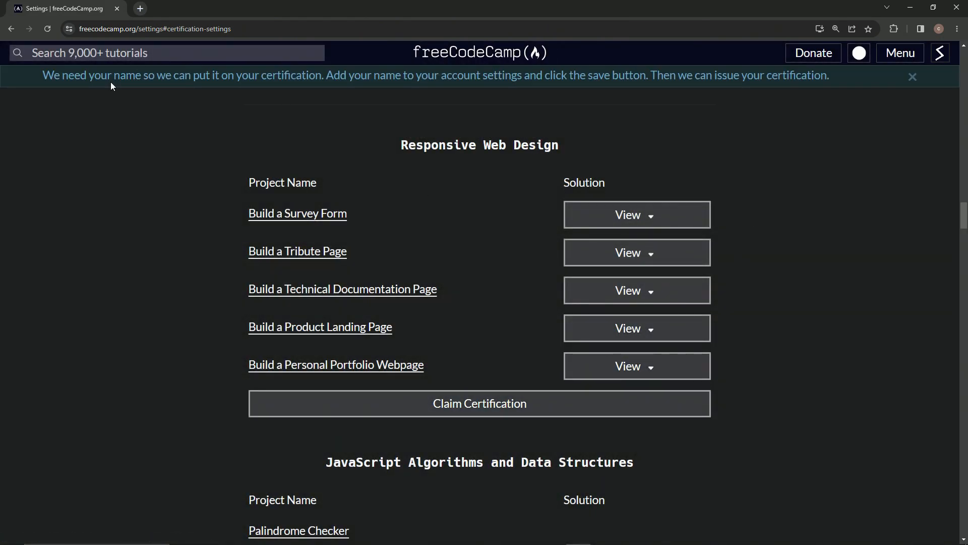
pyautogui.moveTo(647, 99)
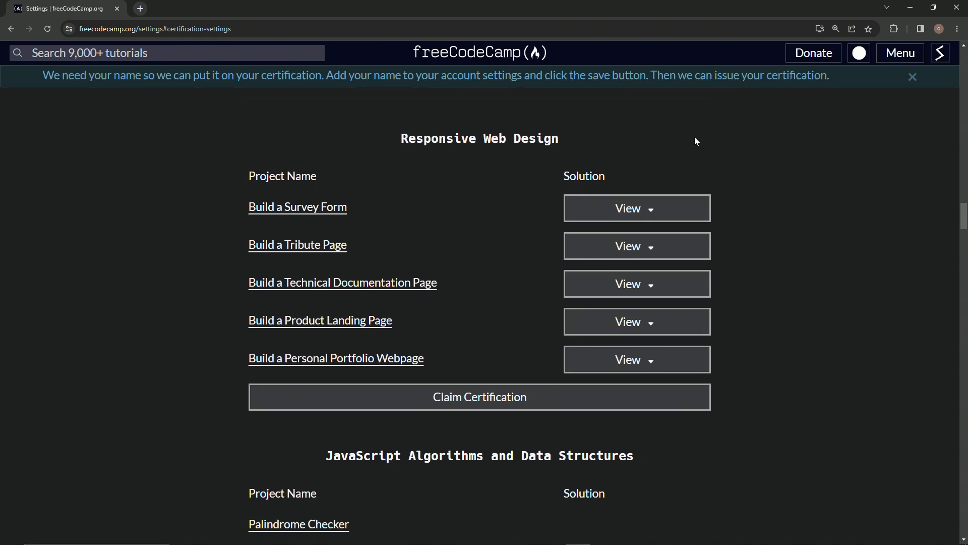
pyautogui.scroll(3)
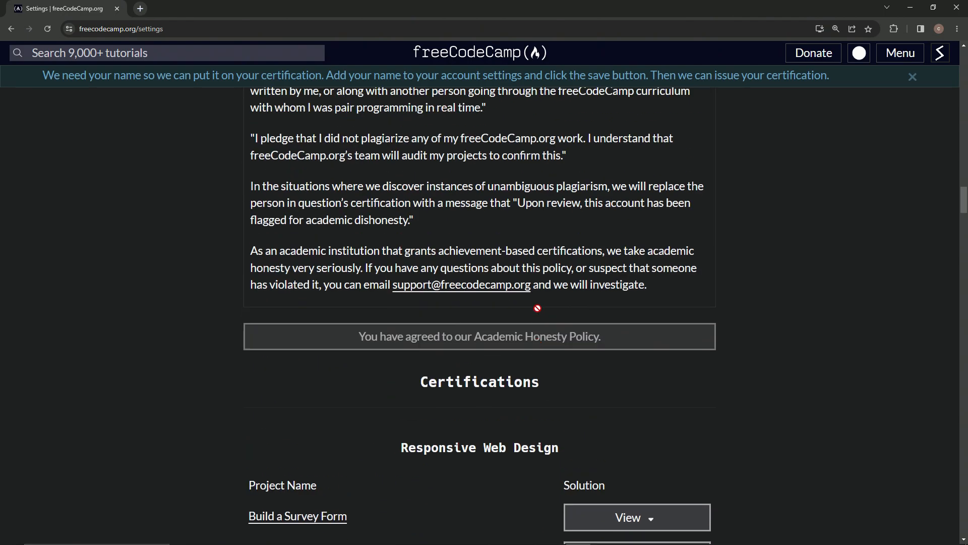
pyautogui.moveTo(445, 334)
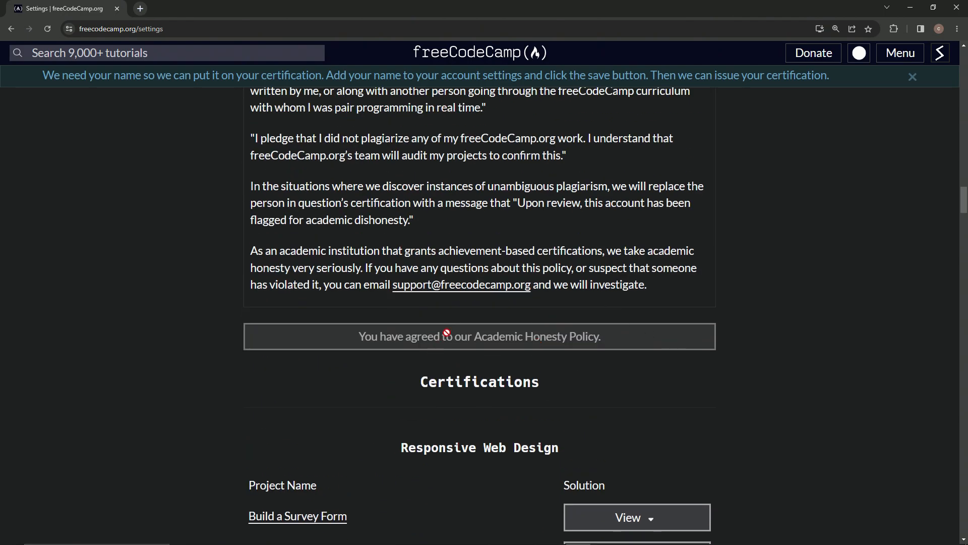
pyautogui.moveTo(487, 300)
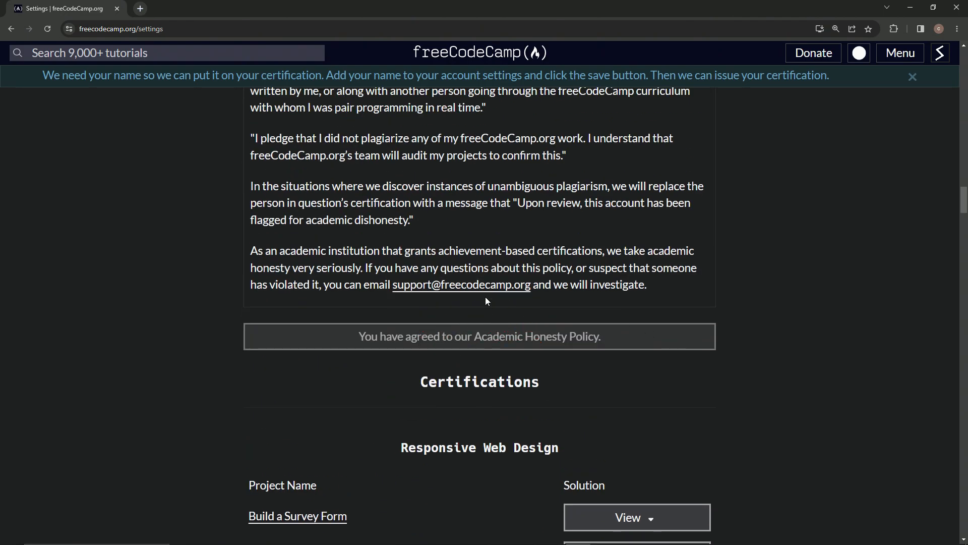
pyautogui.scroll(3)
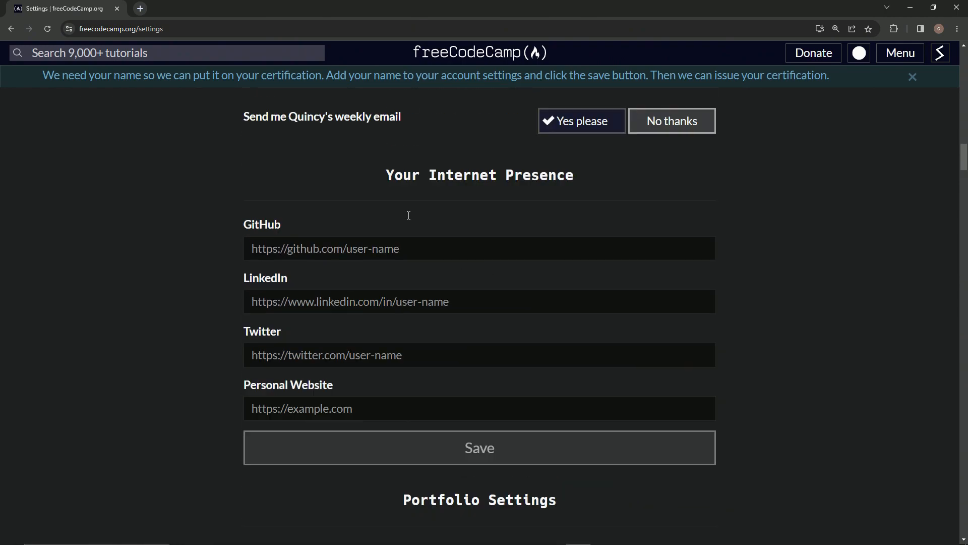
pyautogui.scroll(-3)
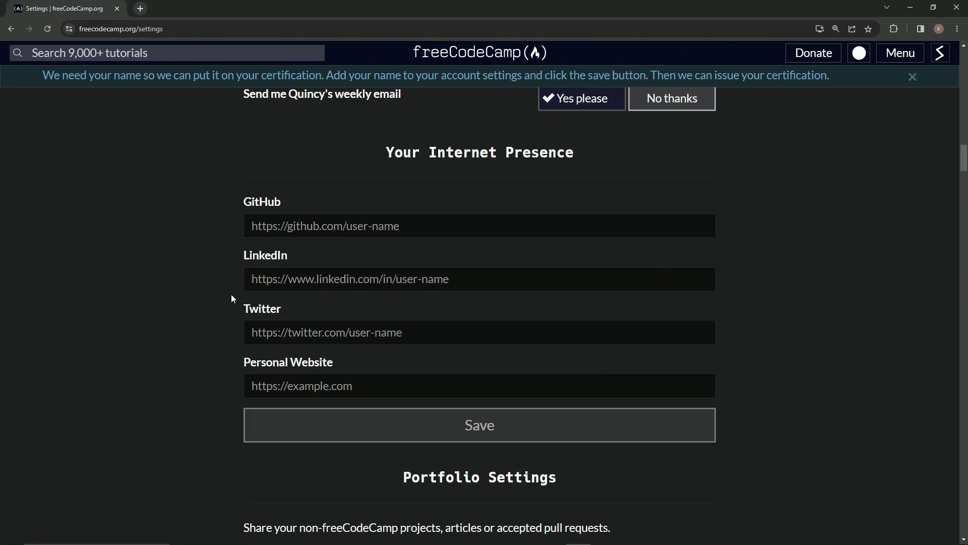
pyautogui.scroll(-3)
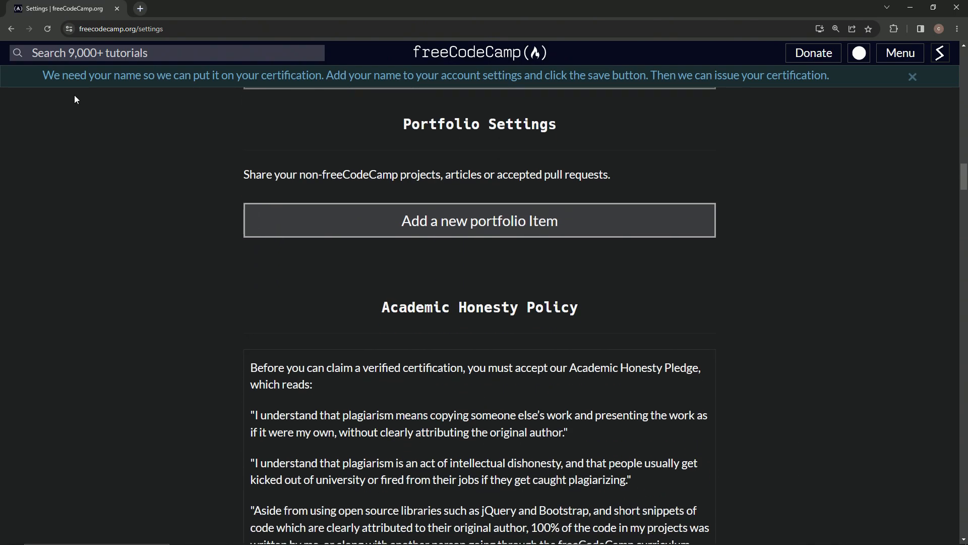
pyautogui.scroll(-3)
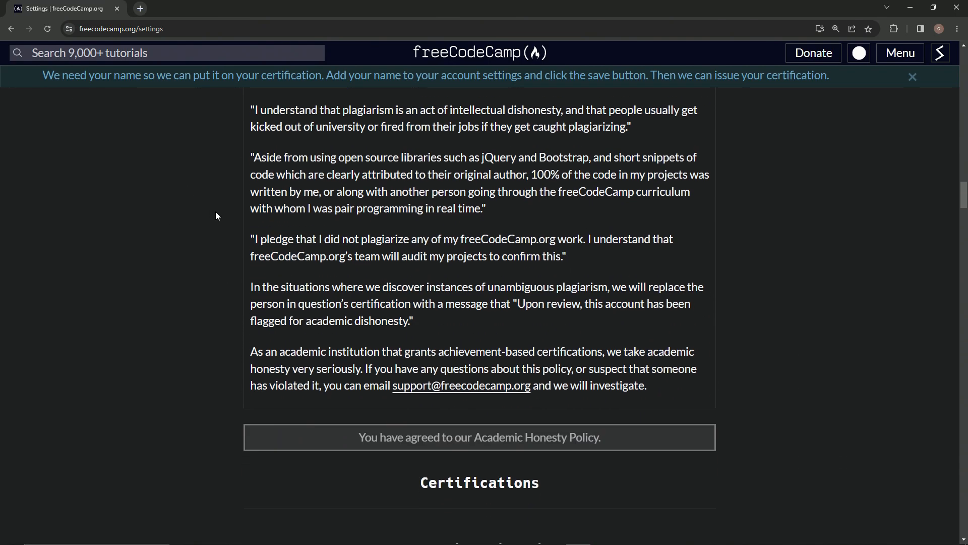
pyautogui.scroll(-3)
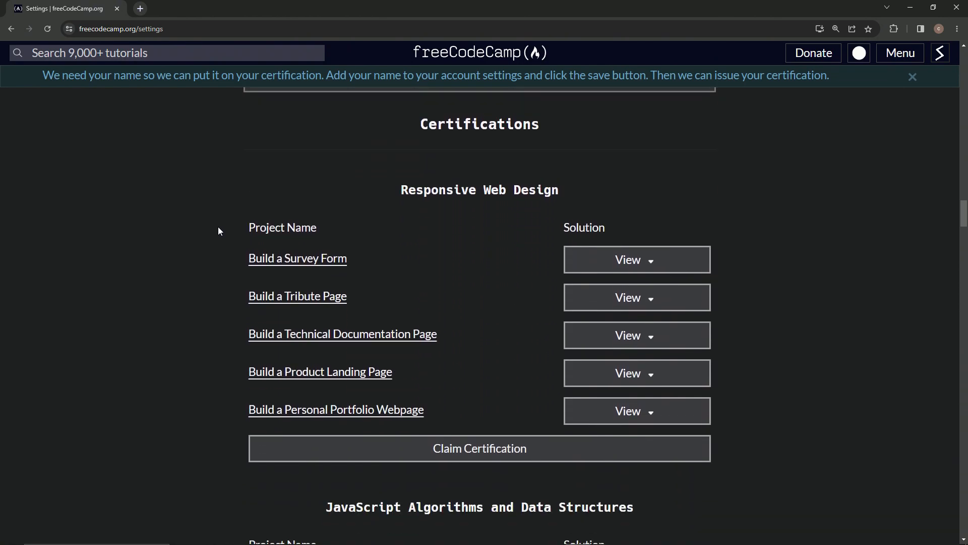
pyautogui.scroll(3)
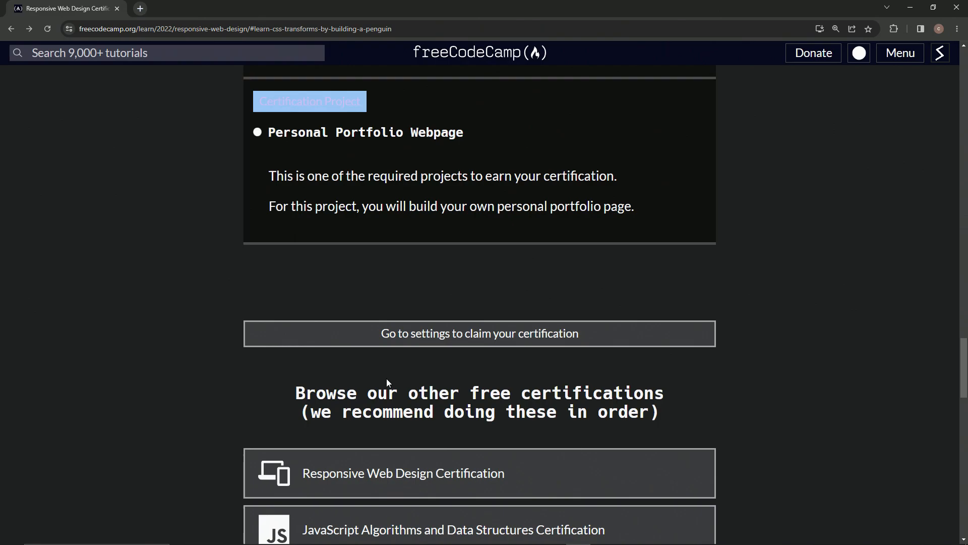
# Step: Scroll the curriculum page toward the JavaScript Algorithms and Data Structures card
pyautogui.scroll(-3)
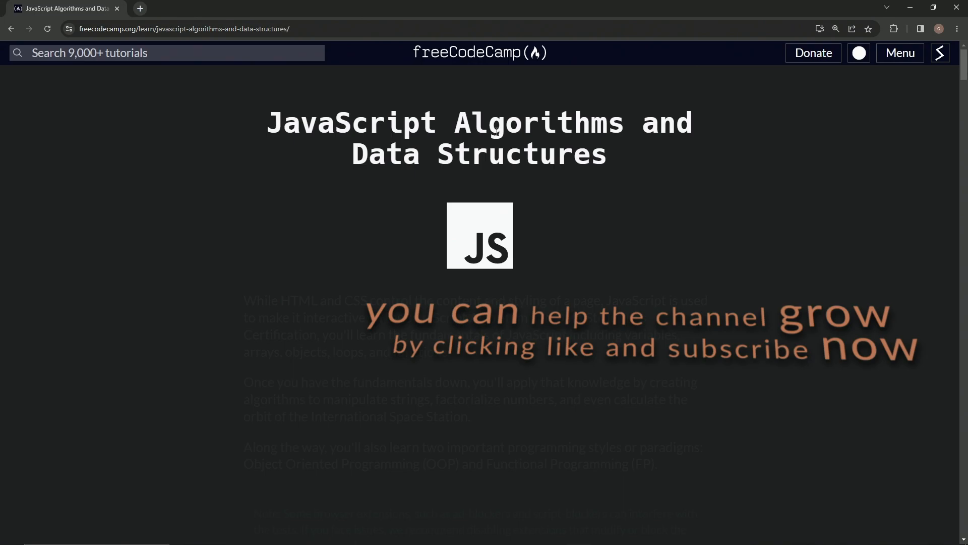
pyautogui.moveTo(861, 147)
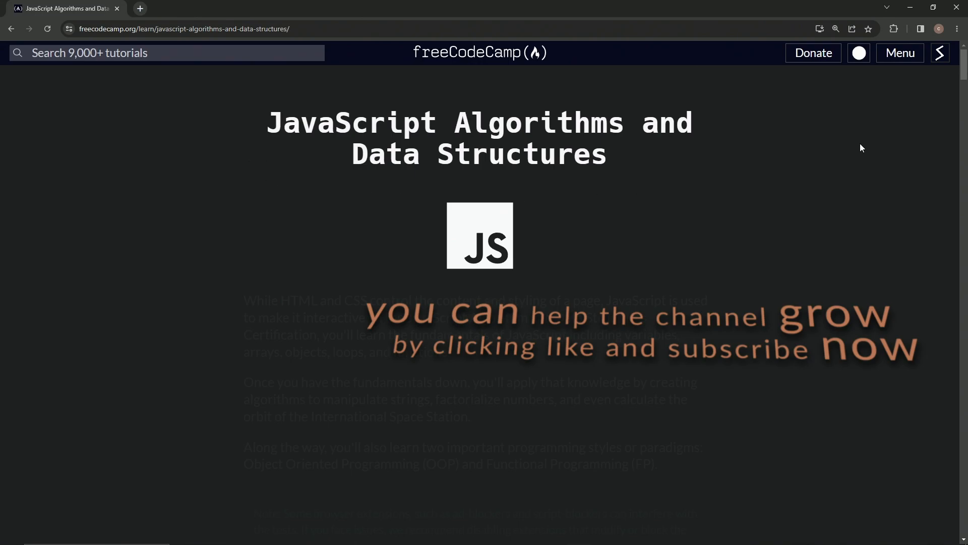